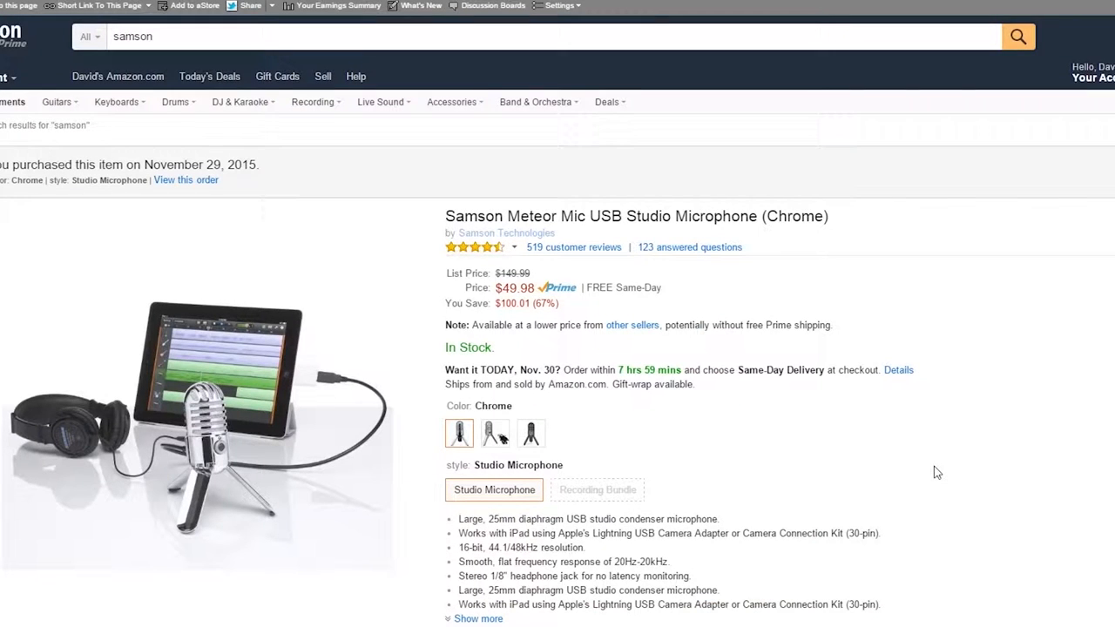
mouse_move(1002, 318)
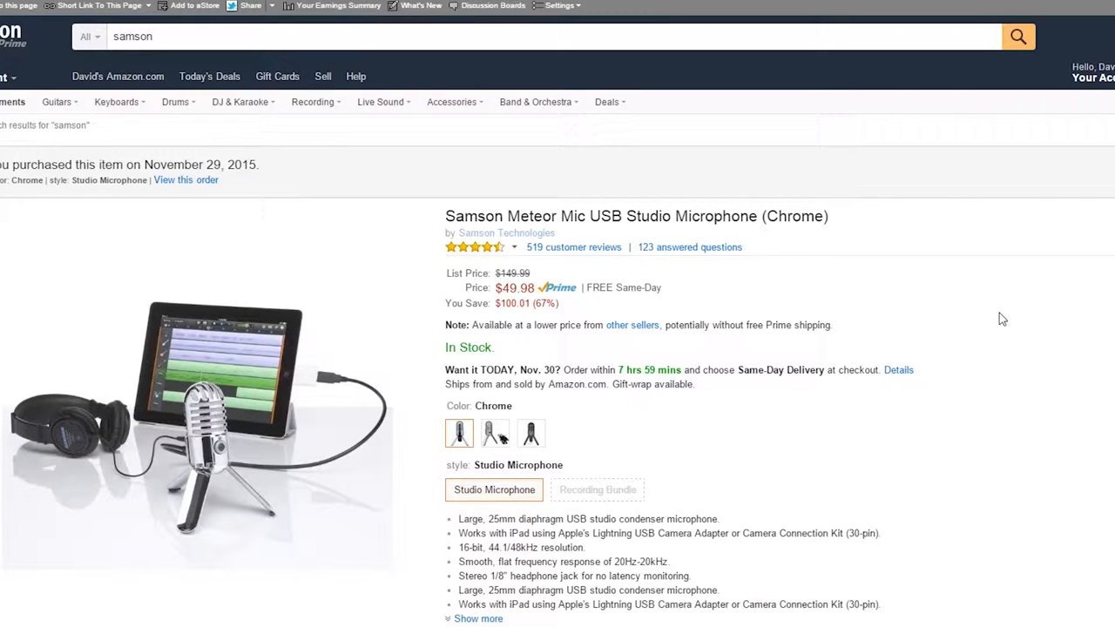
mouse_move(972, 385)
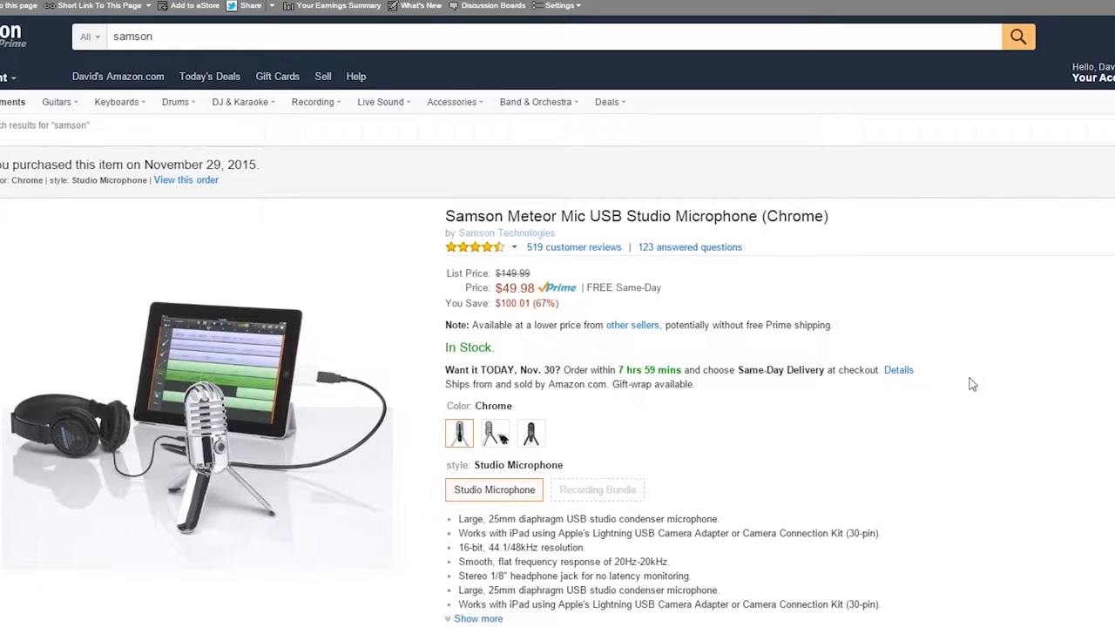
mouse_move(728, 299)
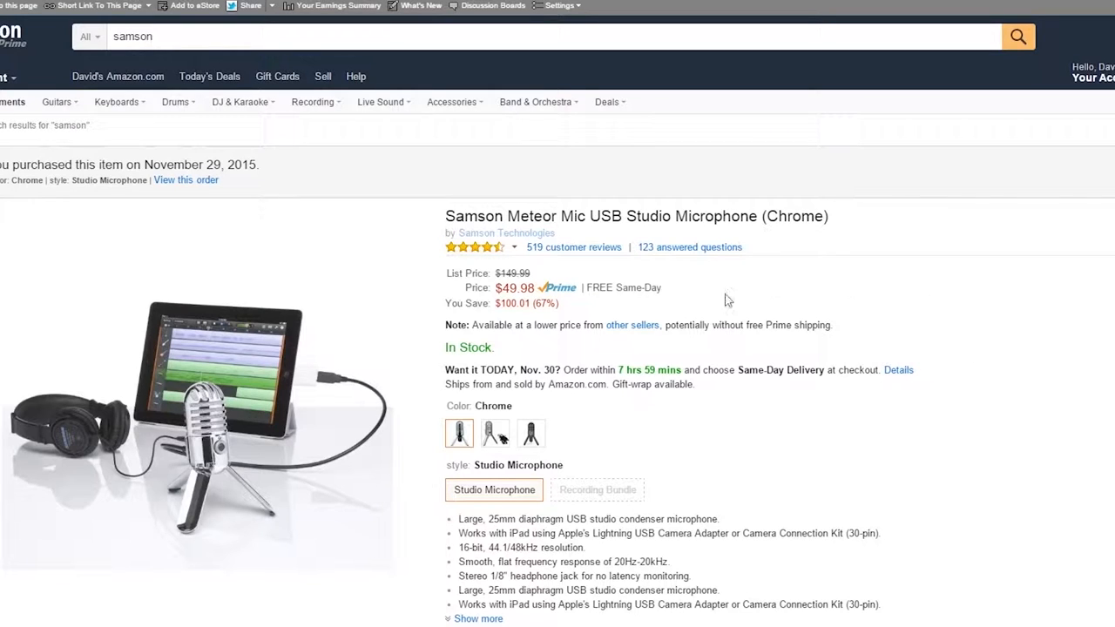
mouse_move(703, 232)
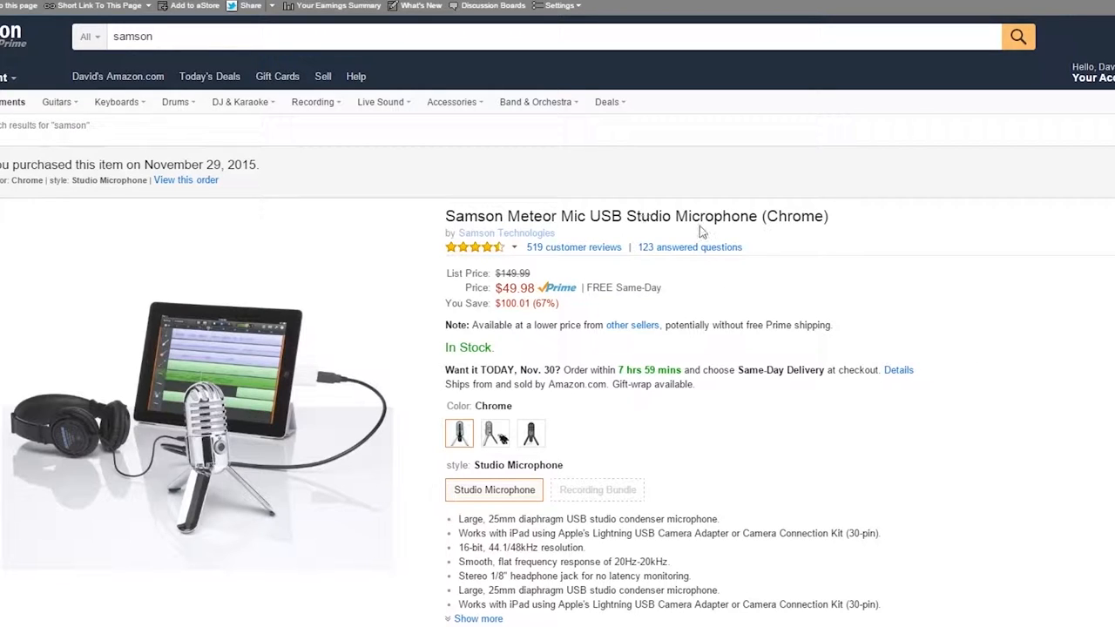
scroll(down, 3)
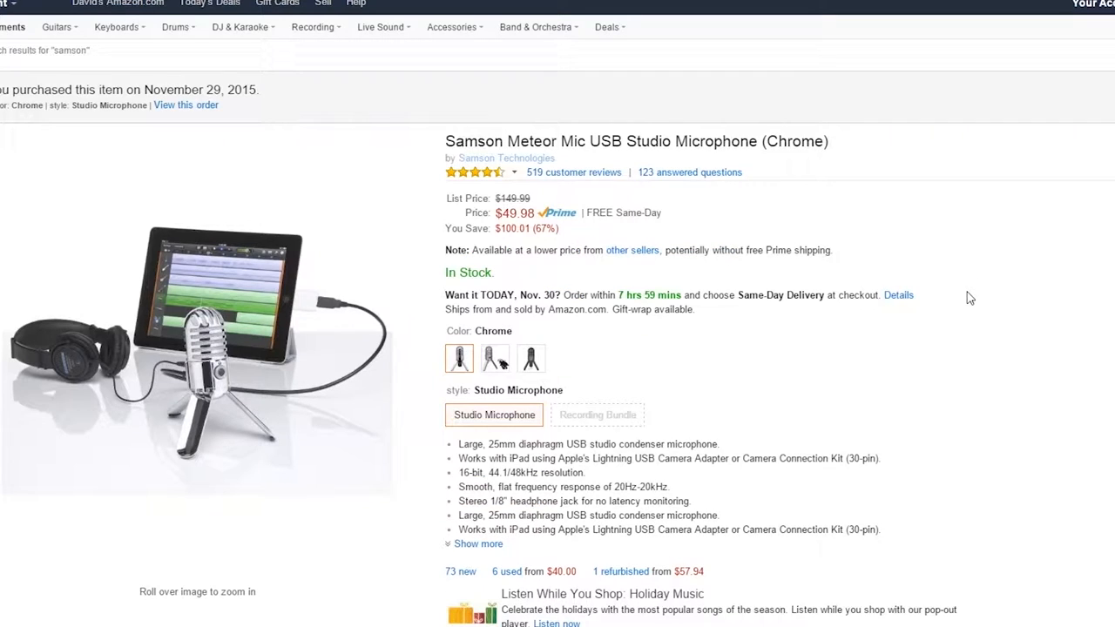
mouse_move(834, 314)
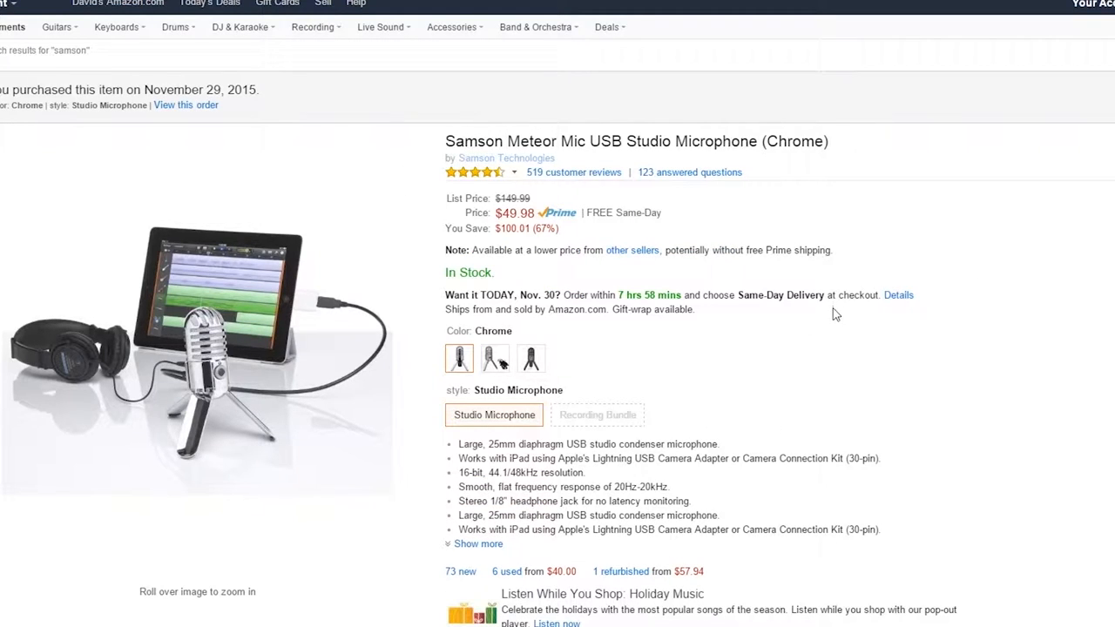
mouse_move(583, 187)
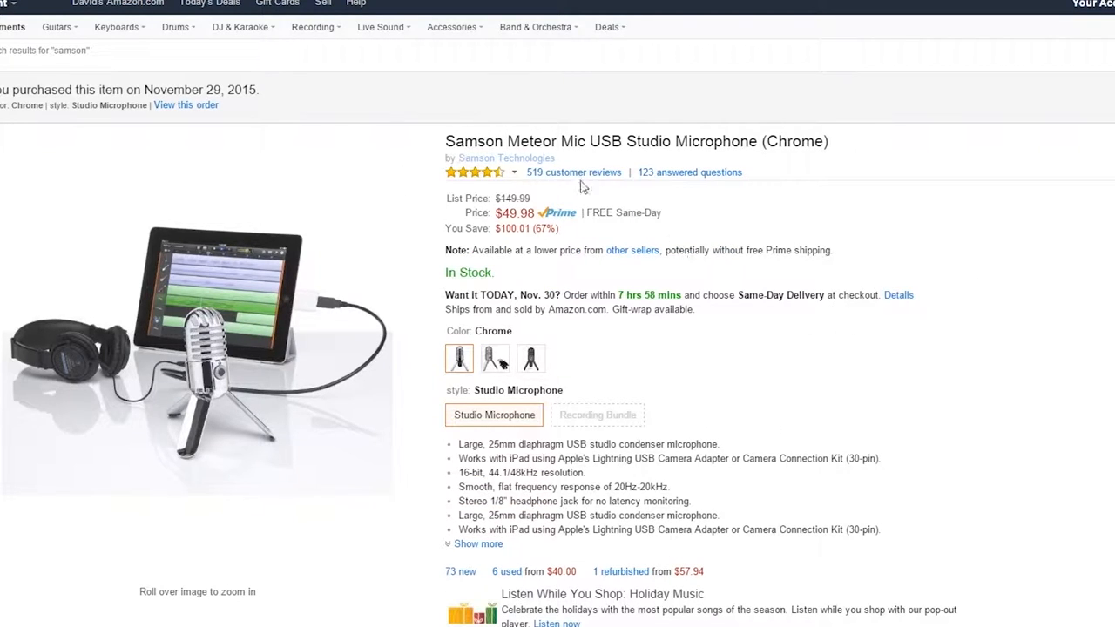
scroll(down, 3)
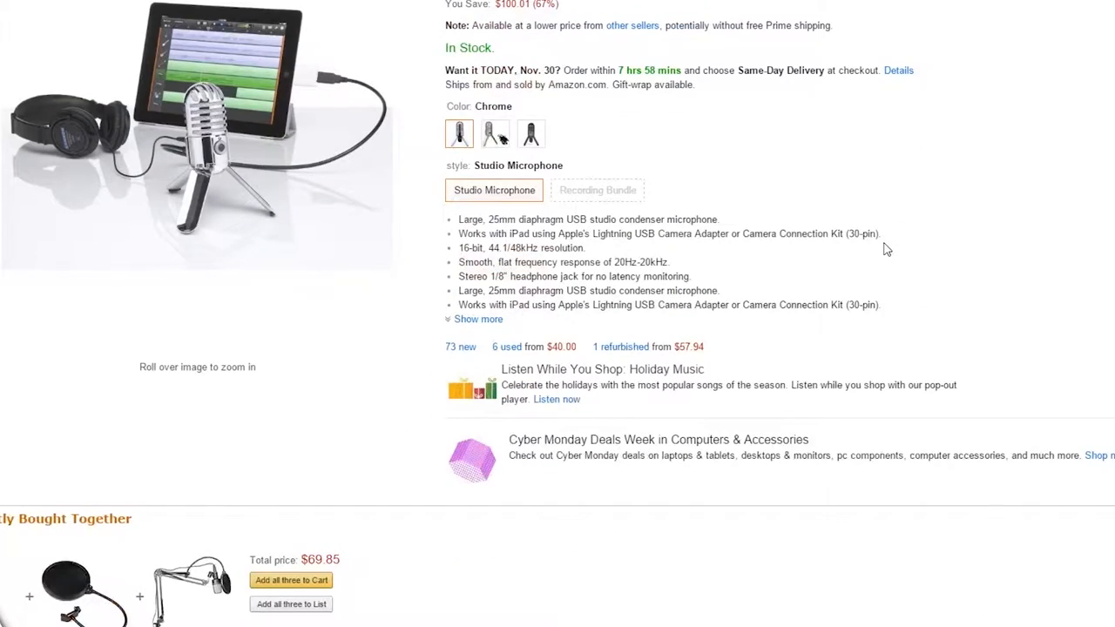
scroll(down, 3)
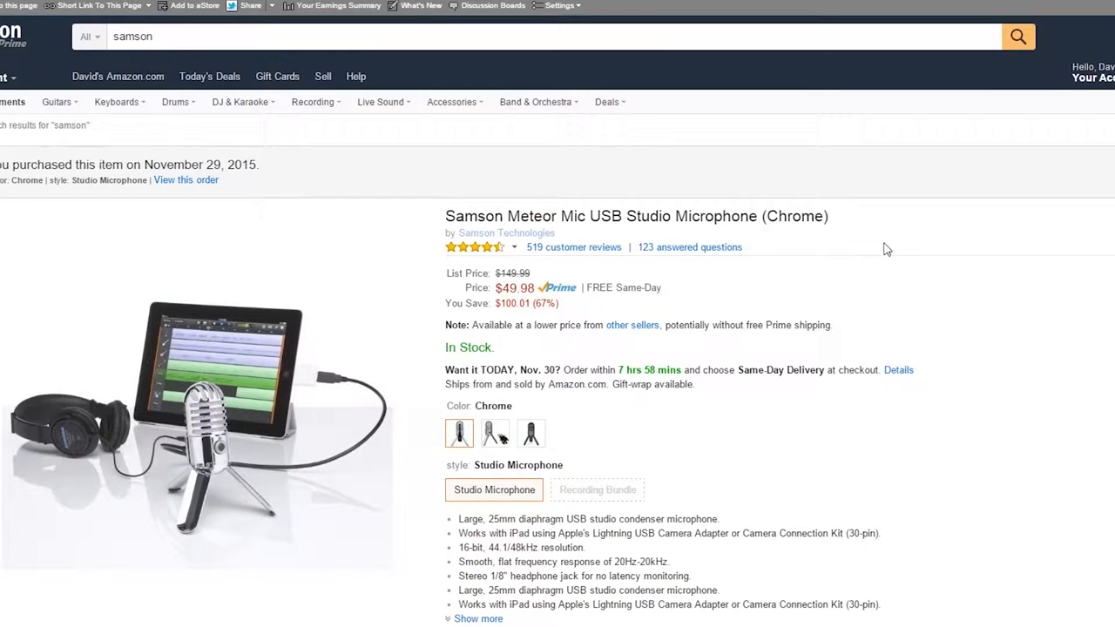
mouse_move(320, 268)
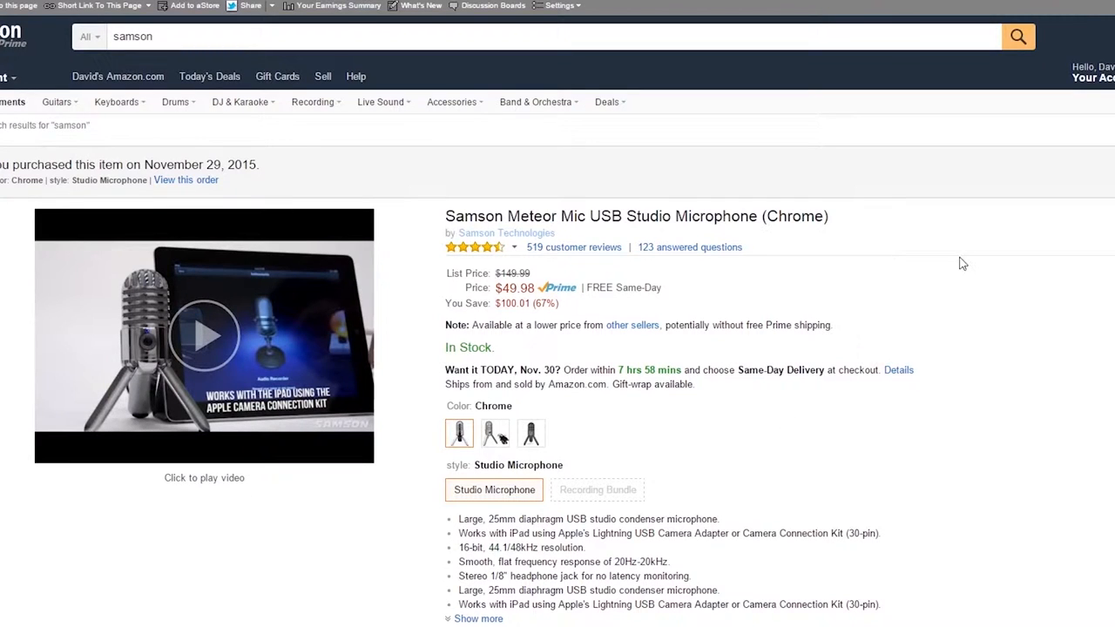
mouse_move(888, 286)
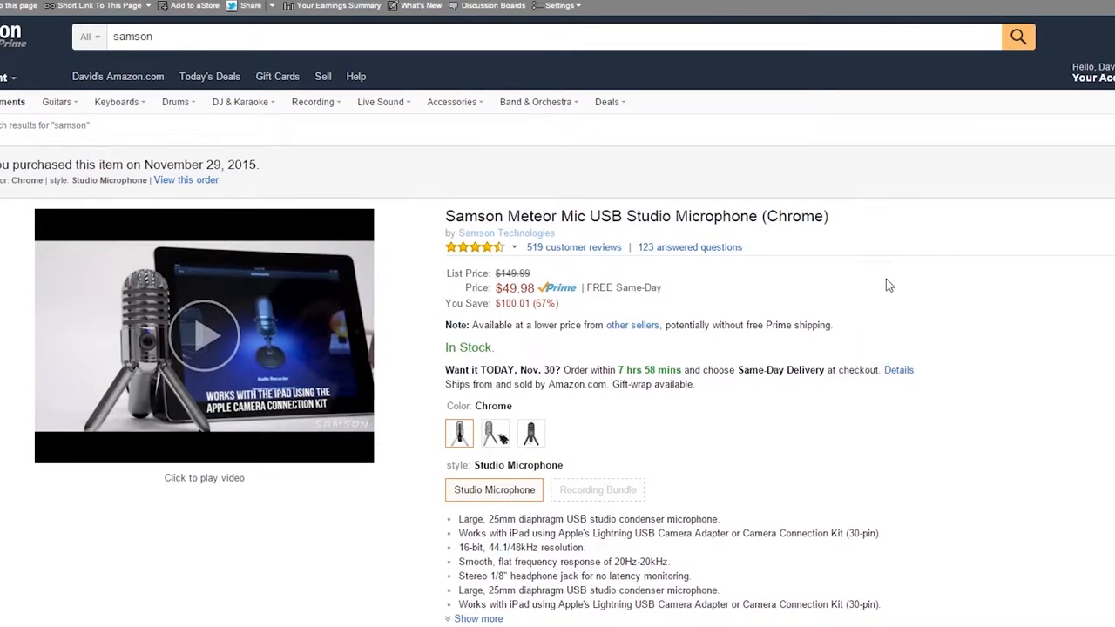
mouse_move(946, 253)
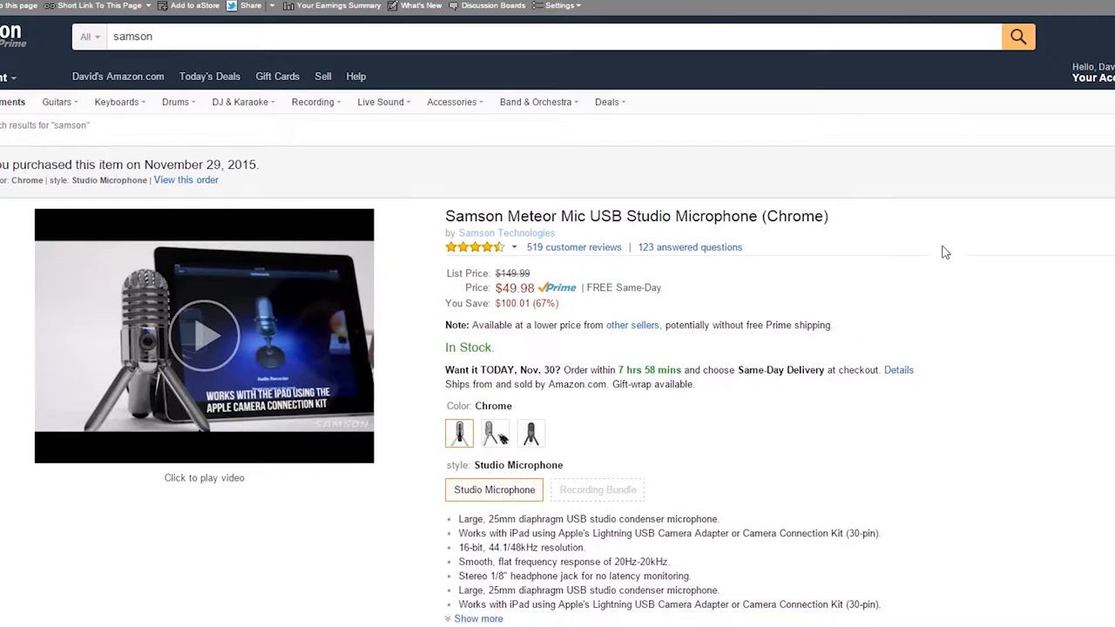
mouse_move(827, 310)
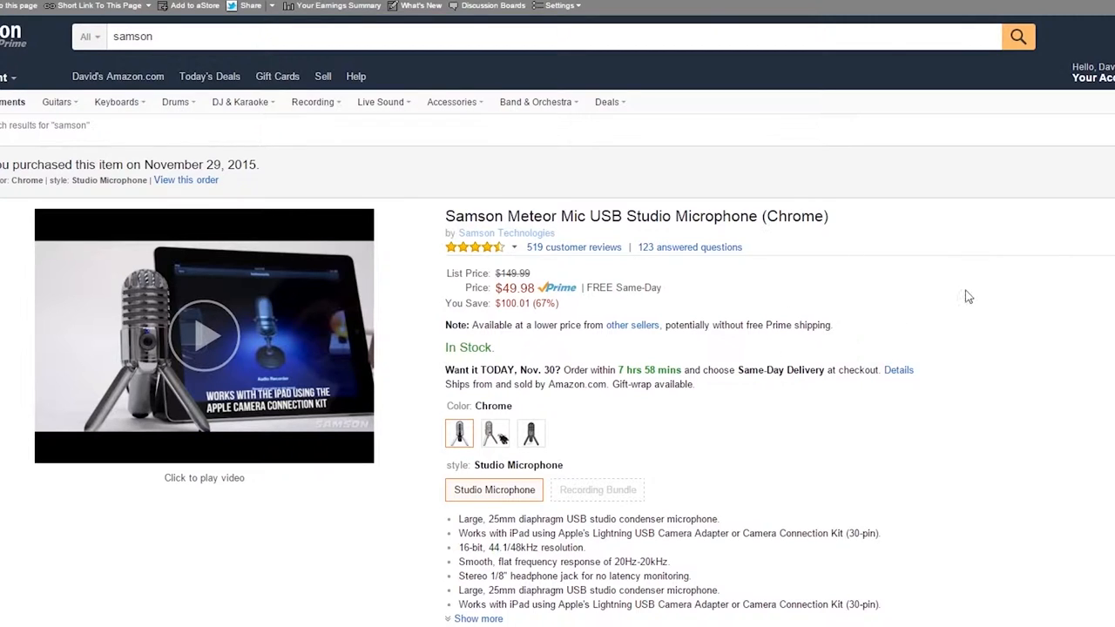
scroll(down, 3)
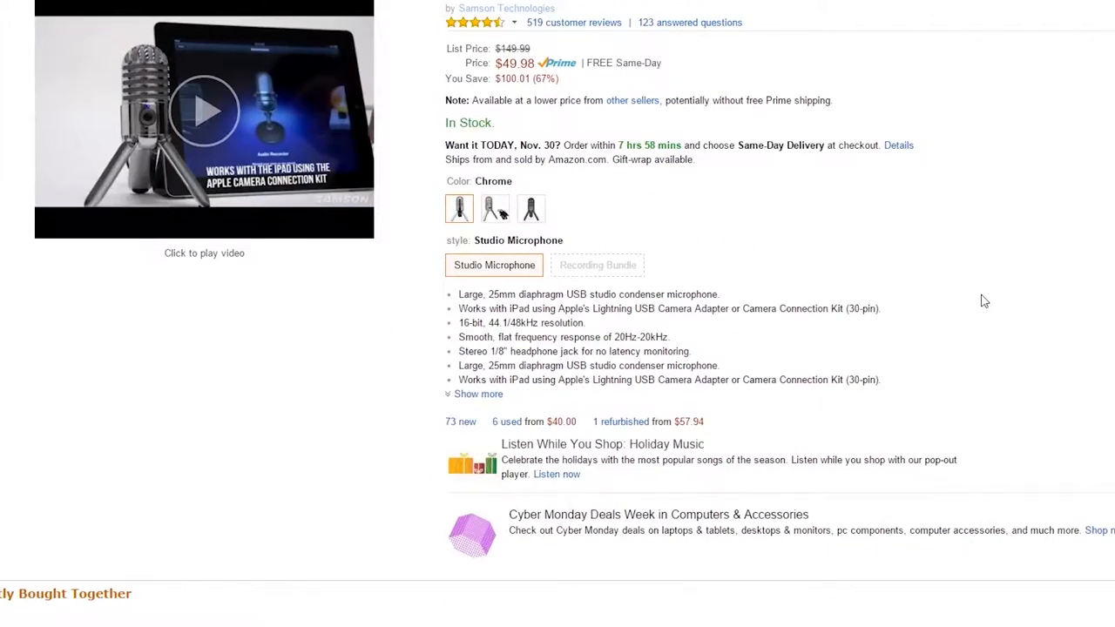
scroll(down, 3)
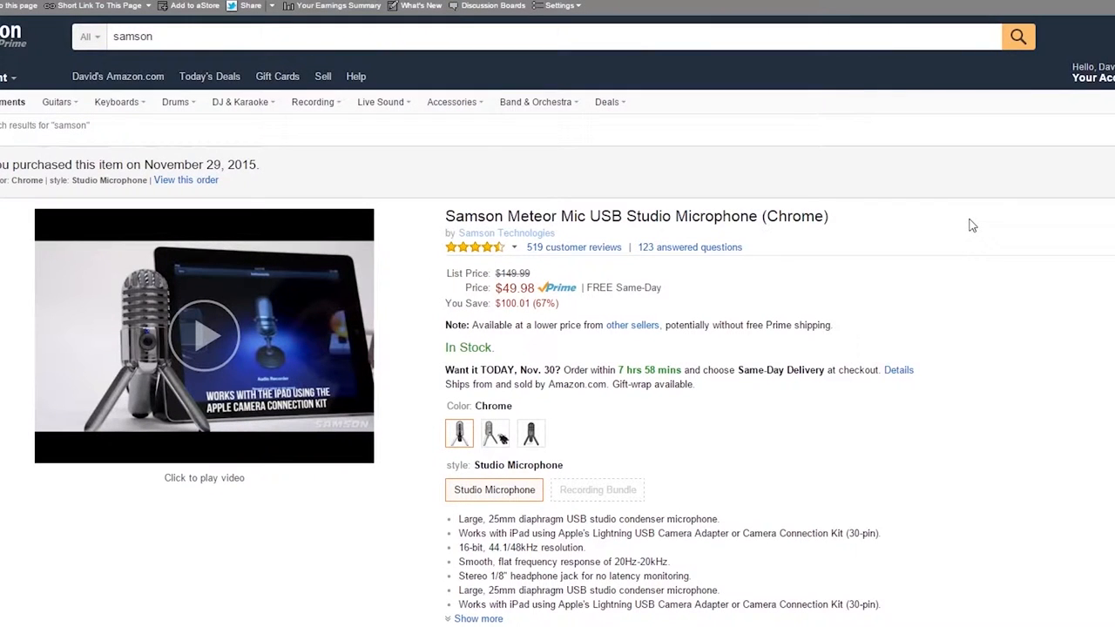
mouse_move(906, 219)
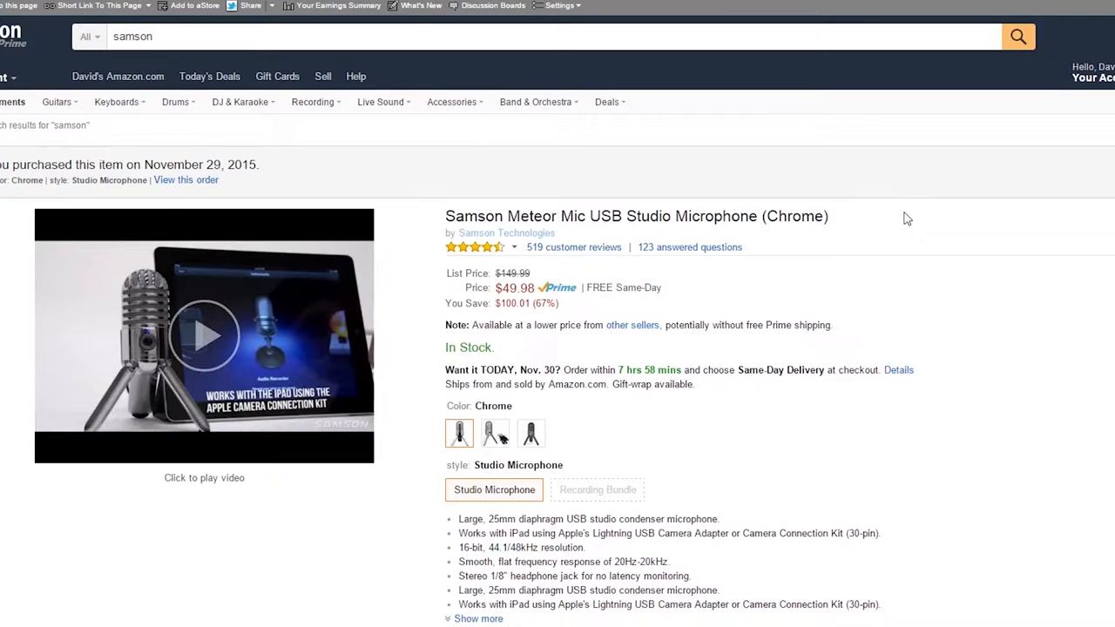
mouse_move(958, 299)
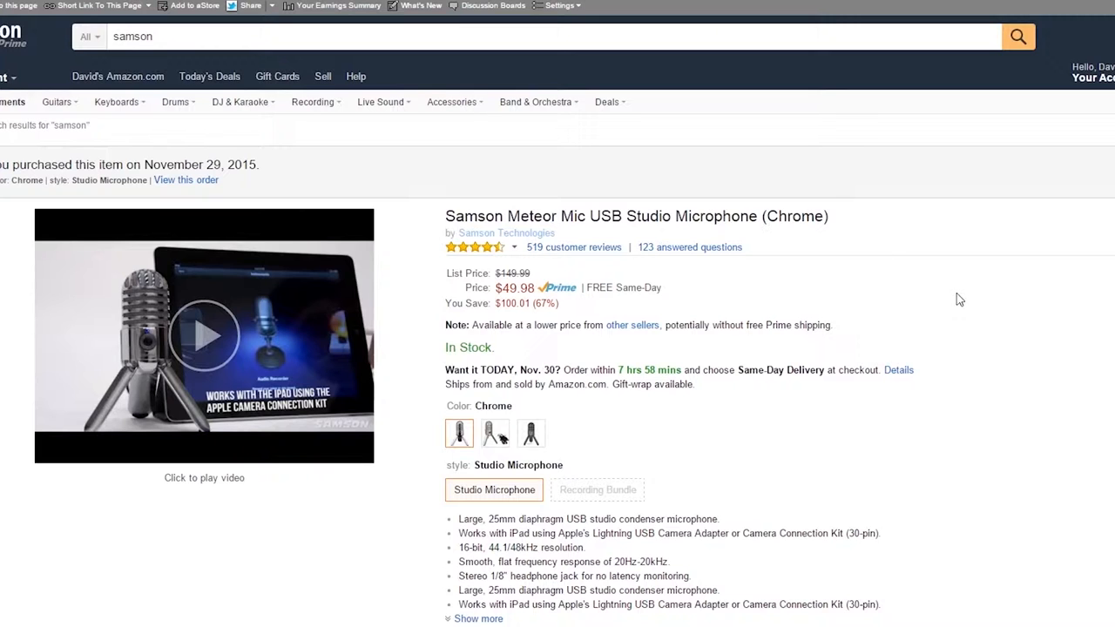